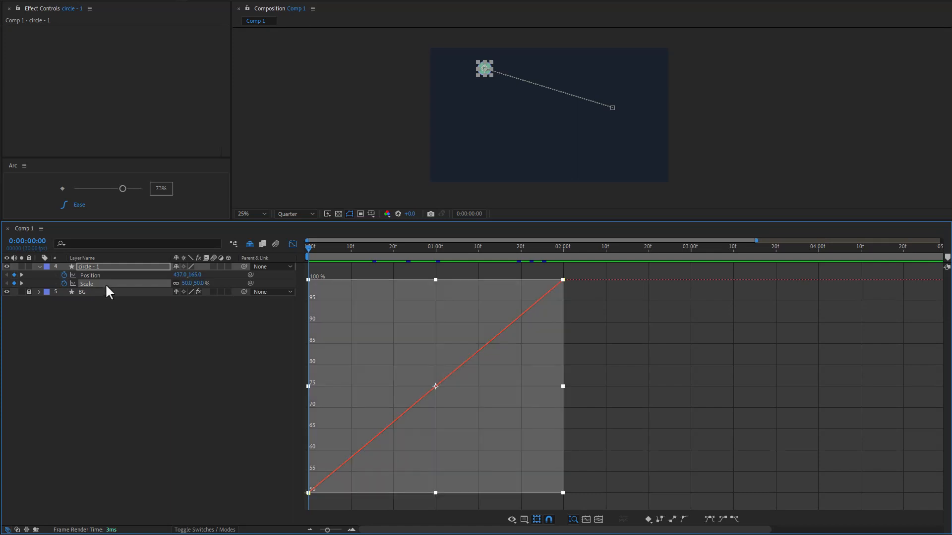
{"action": "mouse_move", "coordinate": [103, 197]}
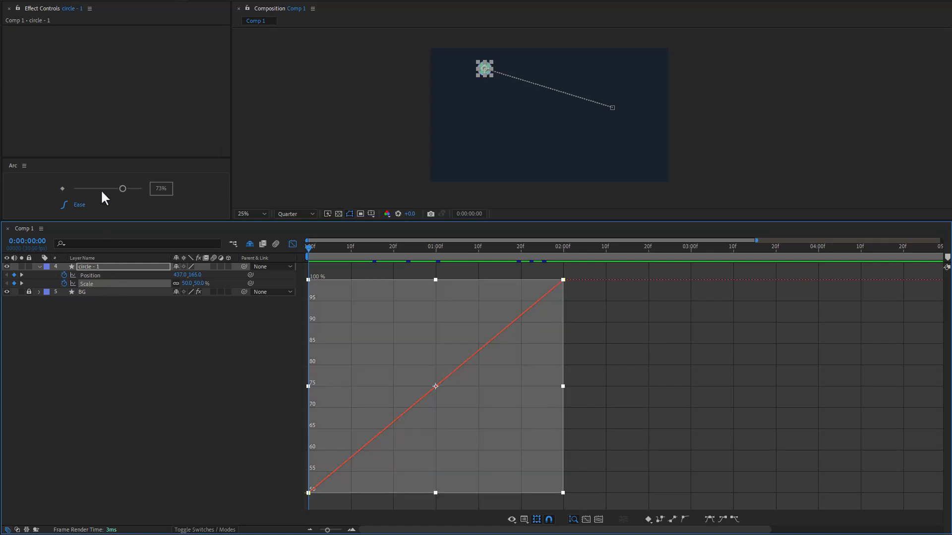
Step: Preview ease strengths on circle-1's Scale curve with the Arc slider, settling on Ease at 73%
{"action": "left_click", "coordinate": [123, 189]}
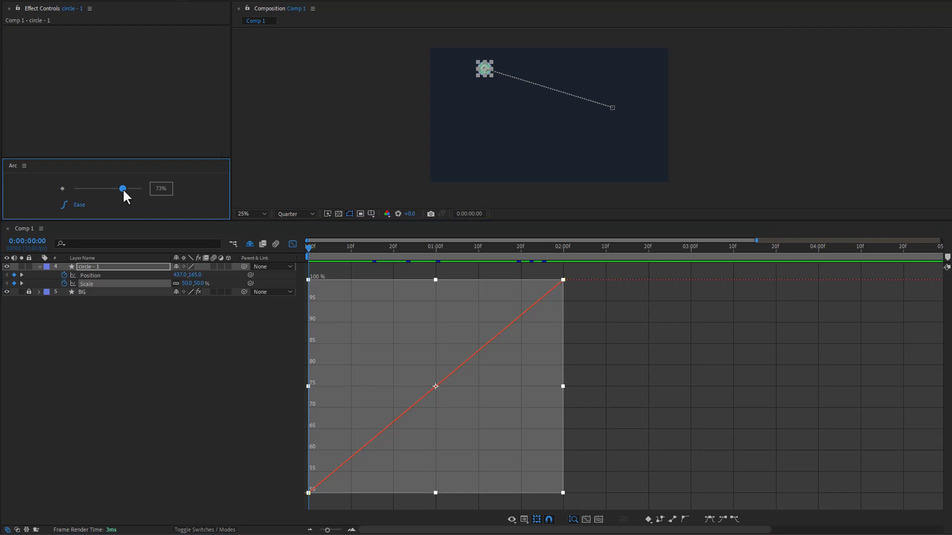
{"action": "left_click_drag", "start_coordinate": [123, 188], "coordinate": [116, 188]}
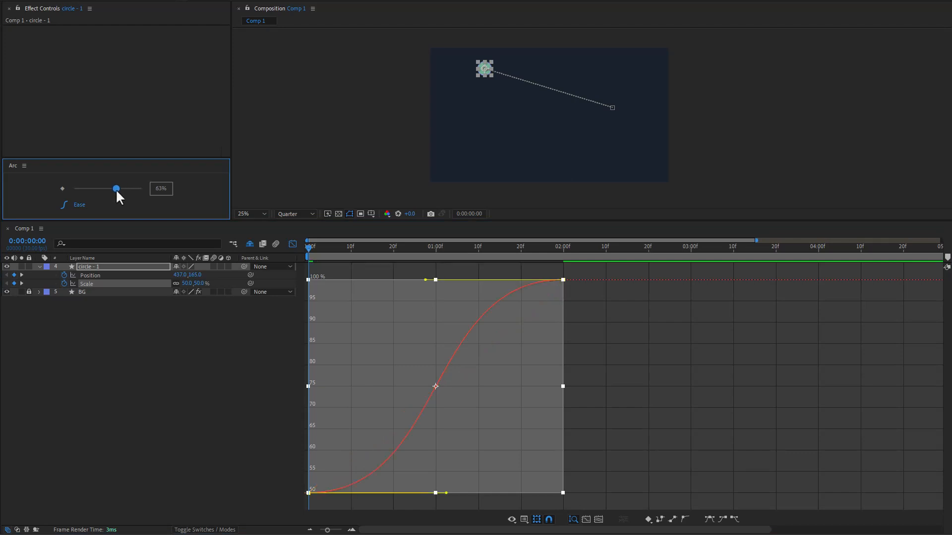
{"action": "left_click_drag", "start_coordinate": [116, 189], "coordinate": [124, 189]}
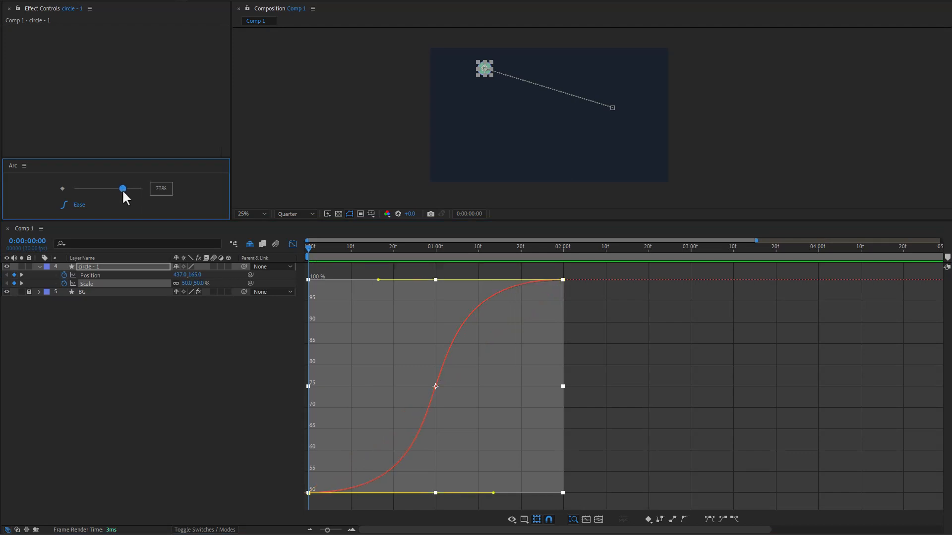
{"action": "left_click_drag", "start_coordinate": [124, 188], "coordinate": [121, 188]}
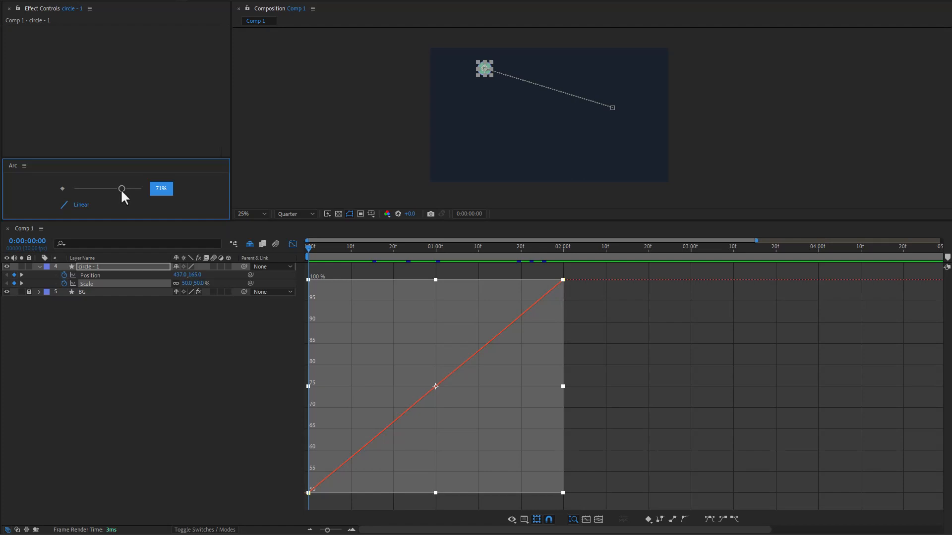
{"action": "mouse_move", "coordinate": [104, 216]}
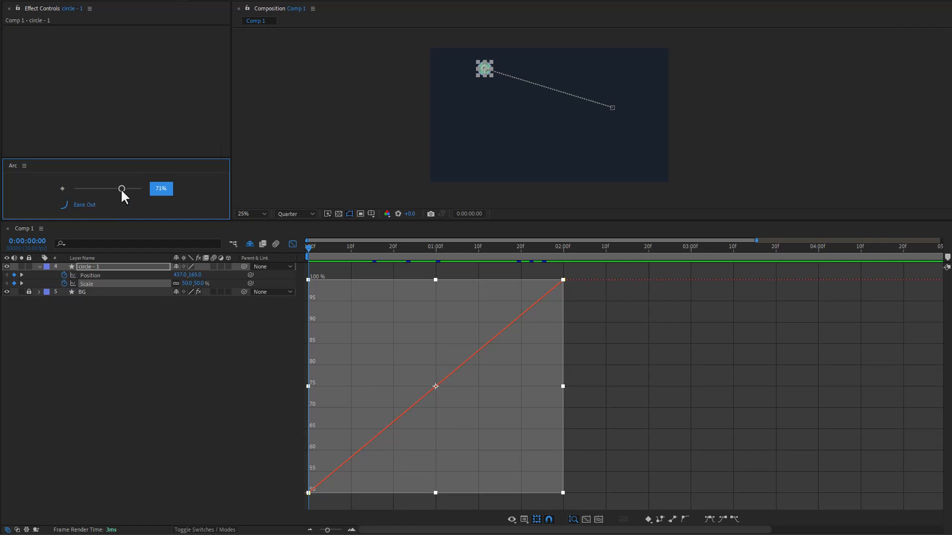
{"action": "left_click_drag", "start_coordinate": [122, 189], "coordinate": [114, 189]}
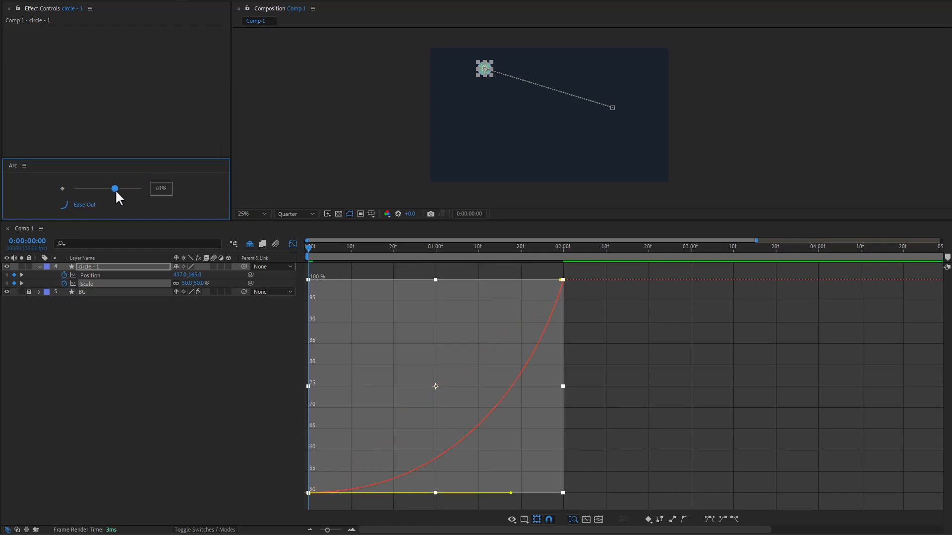
{"action": "left_click_drag", "start_coordinate": [114, 189], "coordinate": [124, 188]}
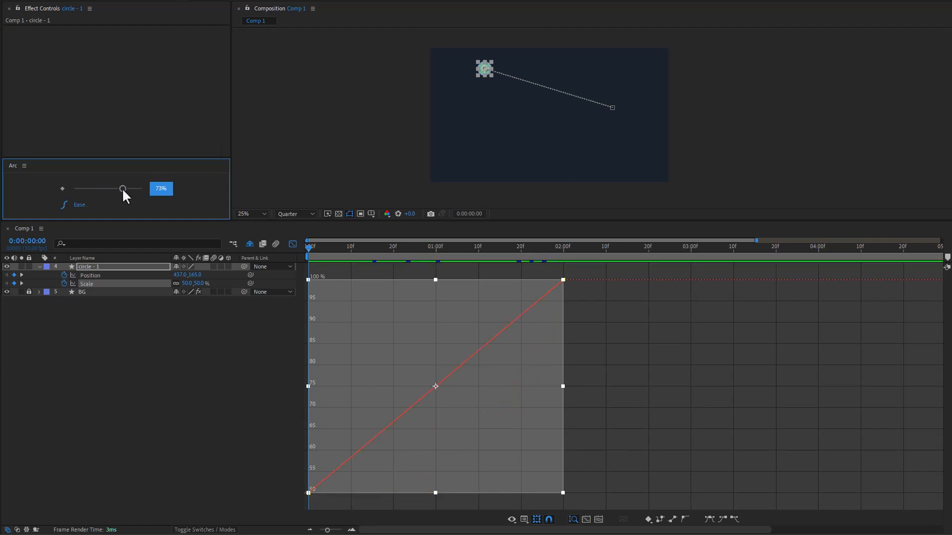
Step: Tune the Arc slider to a 77% ease so circle-1's Scale curve starts slow and accelerates
{"action": "left_click_drag", "start_coordinate": [121, 188], "coordinate": [129, 188]}
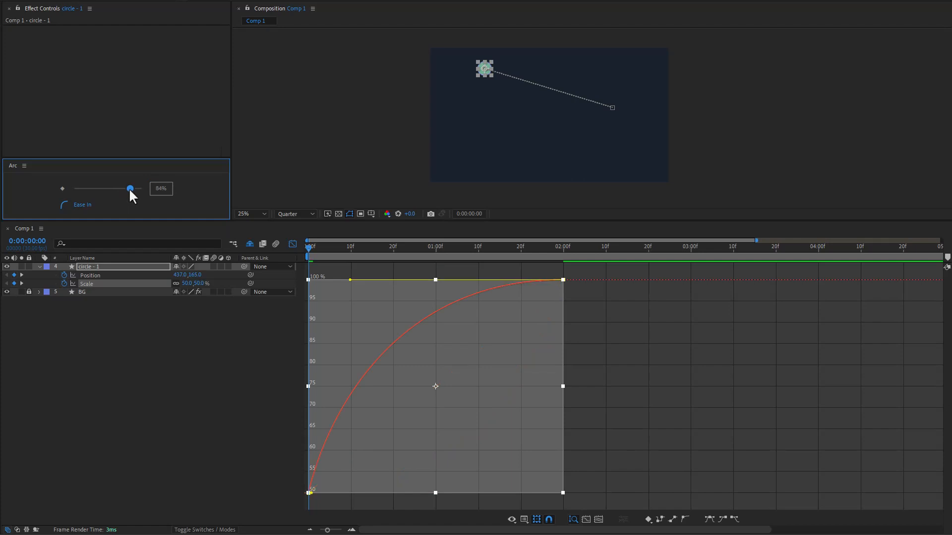
{"action": "left_click_drag", "start_coordinate": [129, 189], "coordinate": [123, 188]}
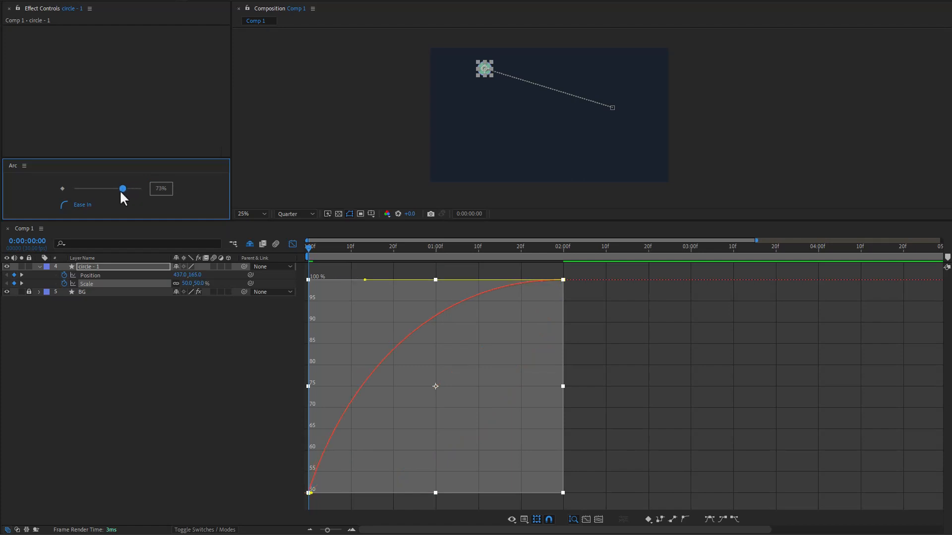
{"action": "left_click_drag", "start_coordinate": [123, 189], "coordinate": [125, 189]}
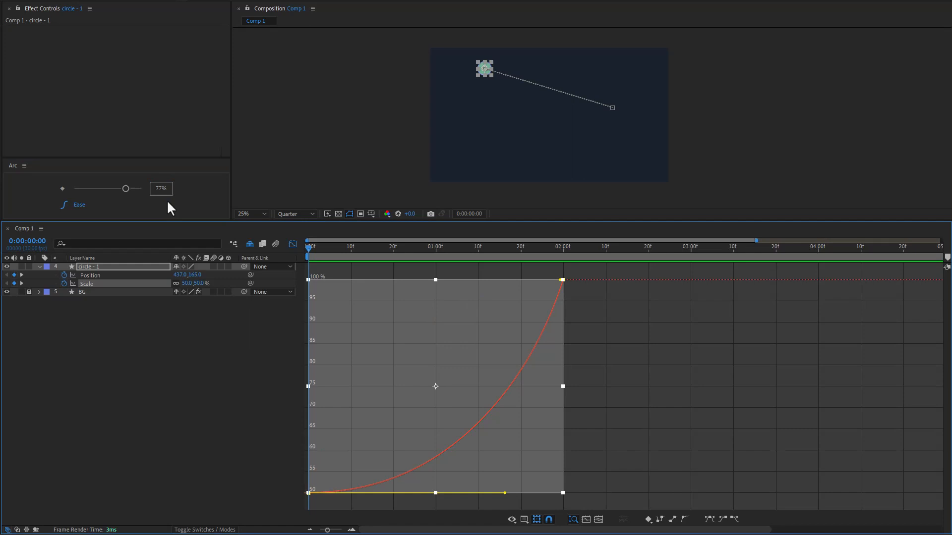
Step: Select circle-1's Position property and apply the 77% Ease to its keyframes
{"action": "left_click", "coordinate": [90, 275]}
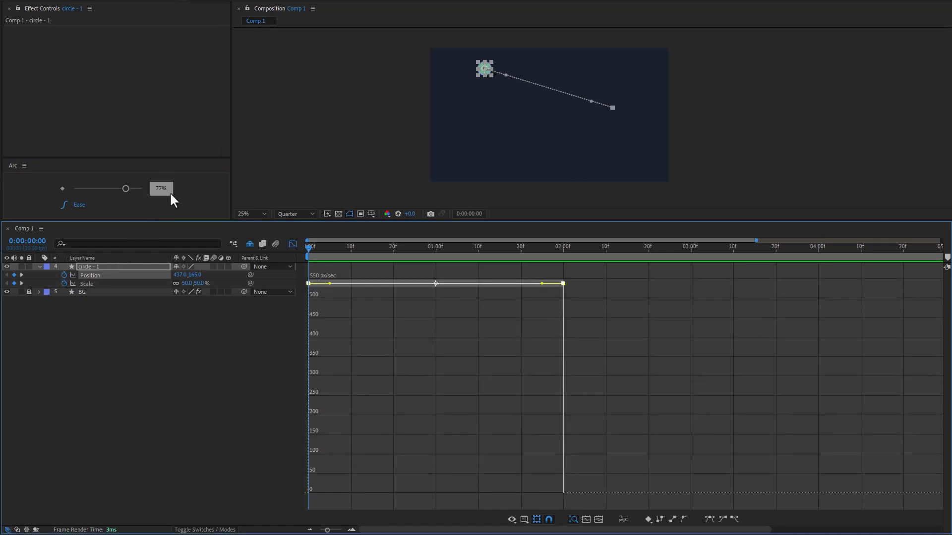
{"action": "left_click", "coordinate": [161, 188]}
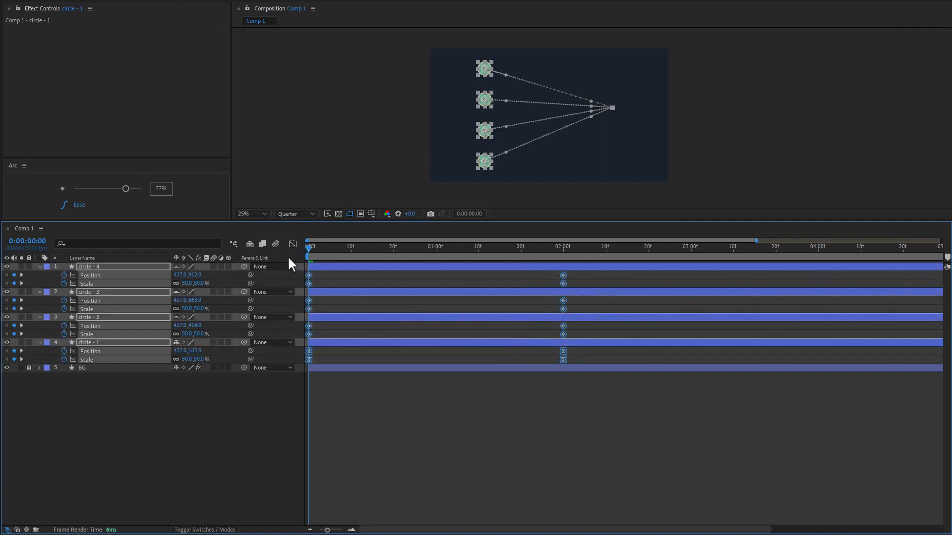
Step: Apply the 77% Ease to the selected Position and Scale keyframes of circle-1 to circle-4
{"action": "left_click", "coordinate": [161, 188]}
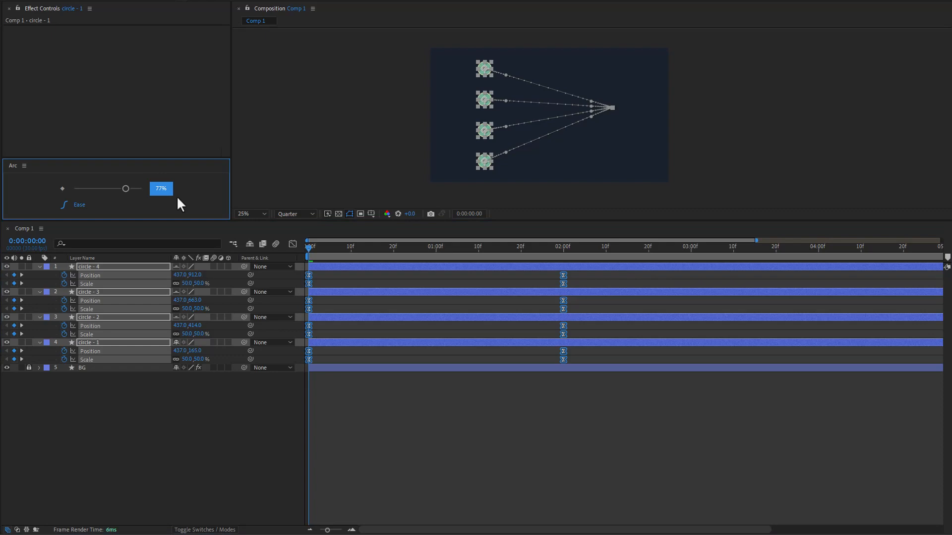